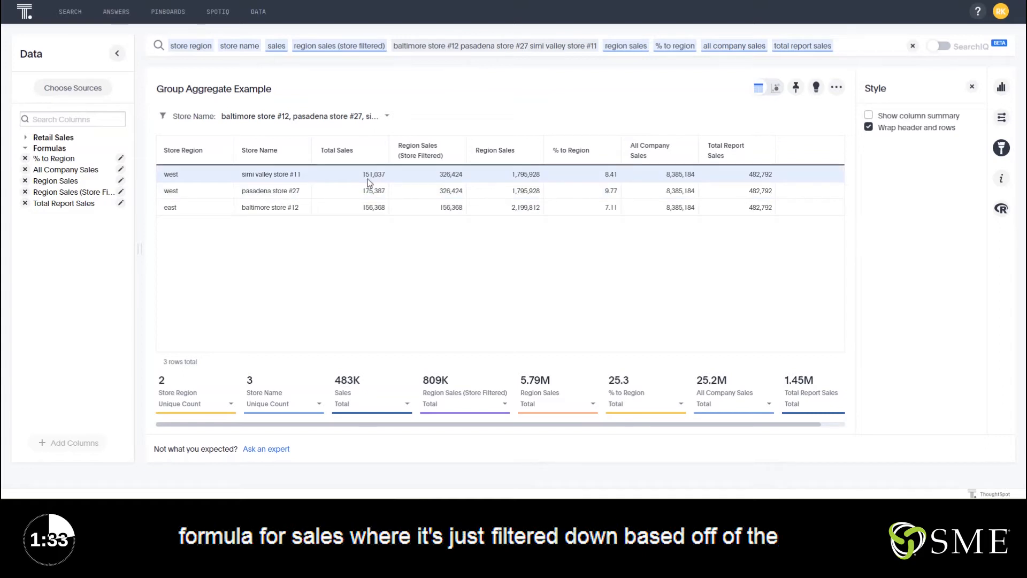
mouse_move(295, 182)
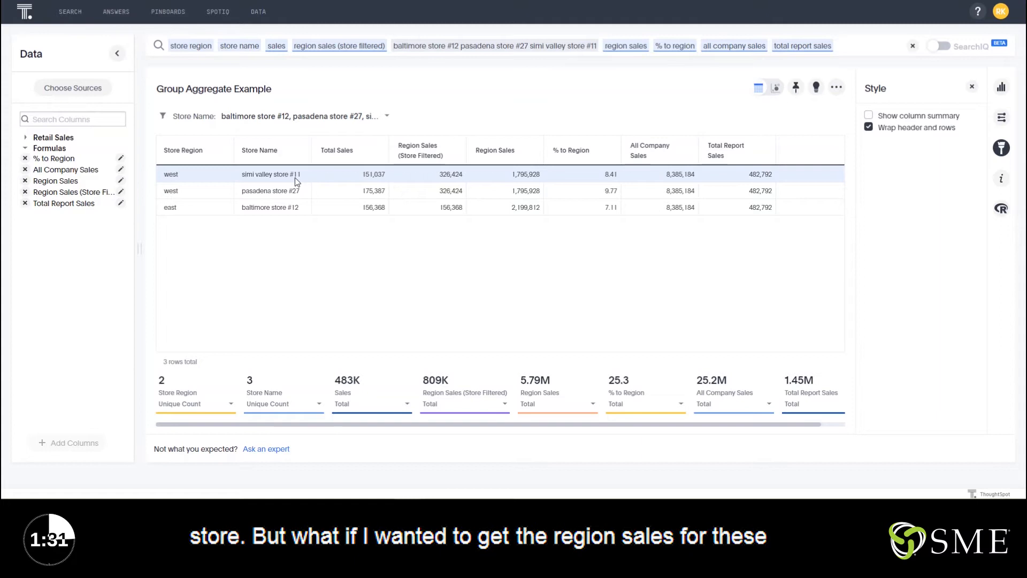
mouse_move(436, 171)
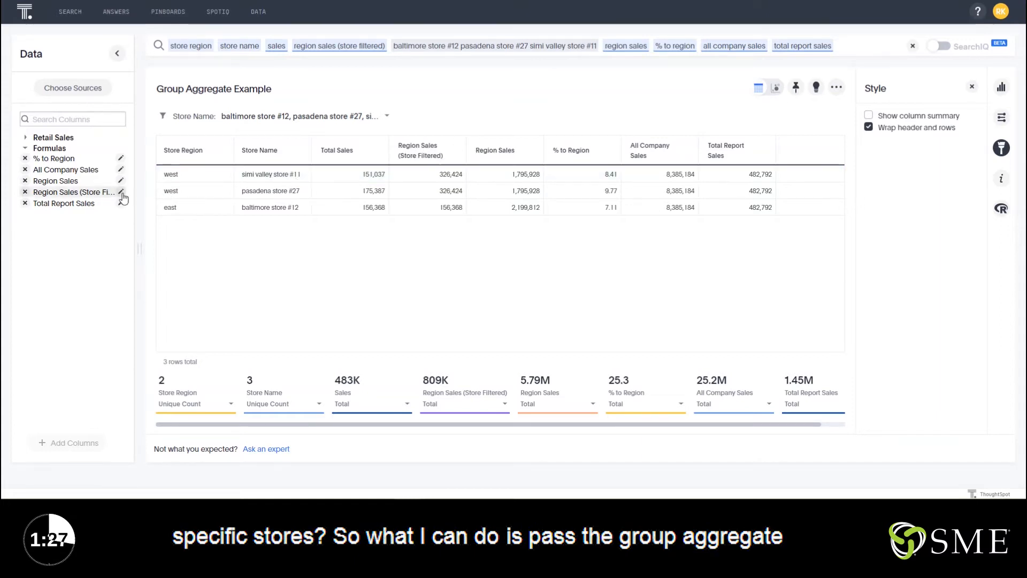
Step: Inspect the Region Sales (Store Filtered) formula, close it unchanged, then open All Company Sales
click(121, 192)
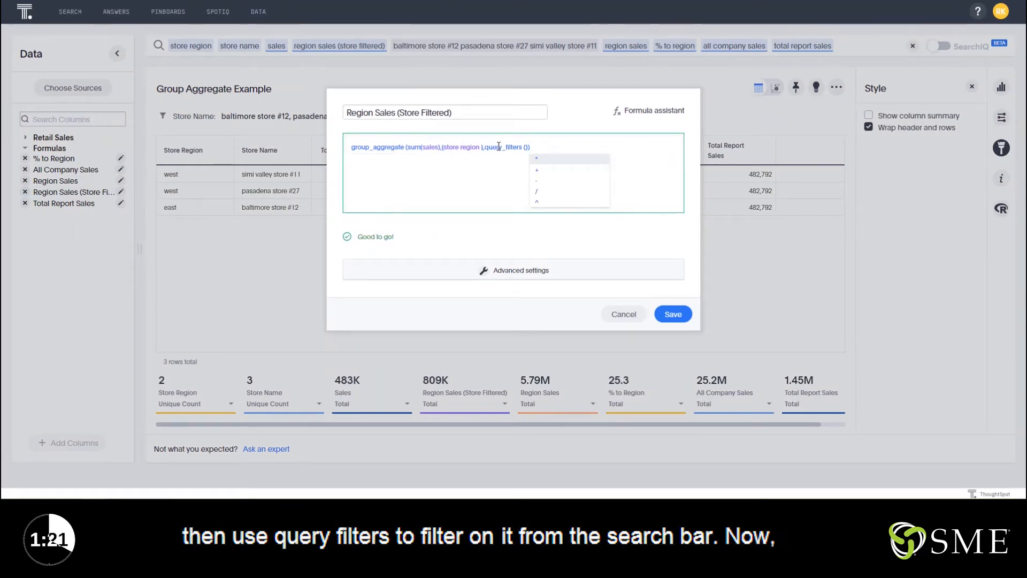
click(672, 314)
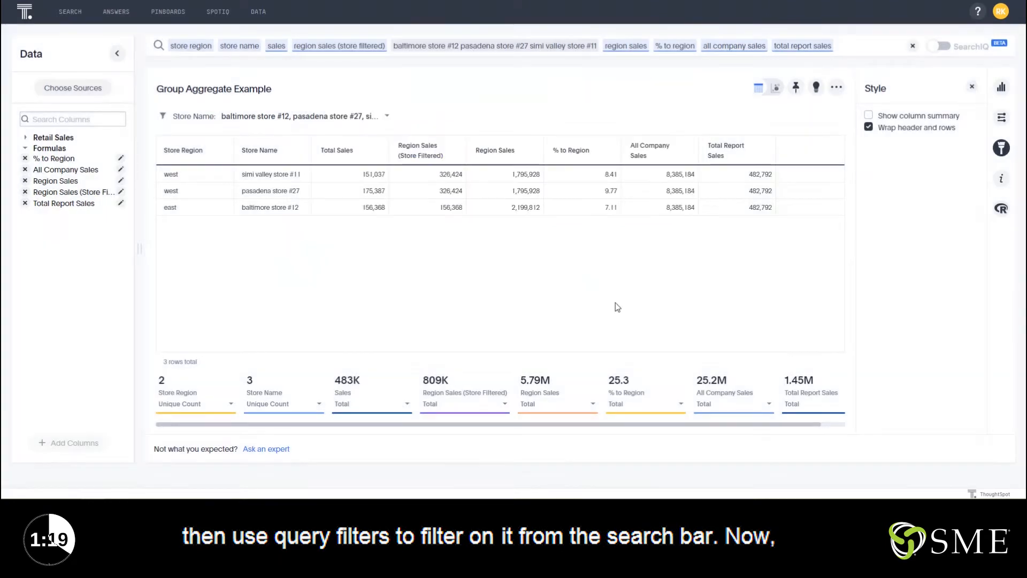
mouse_move(486, 159)
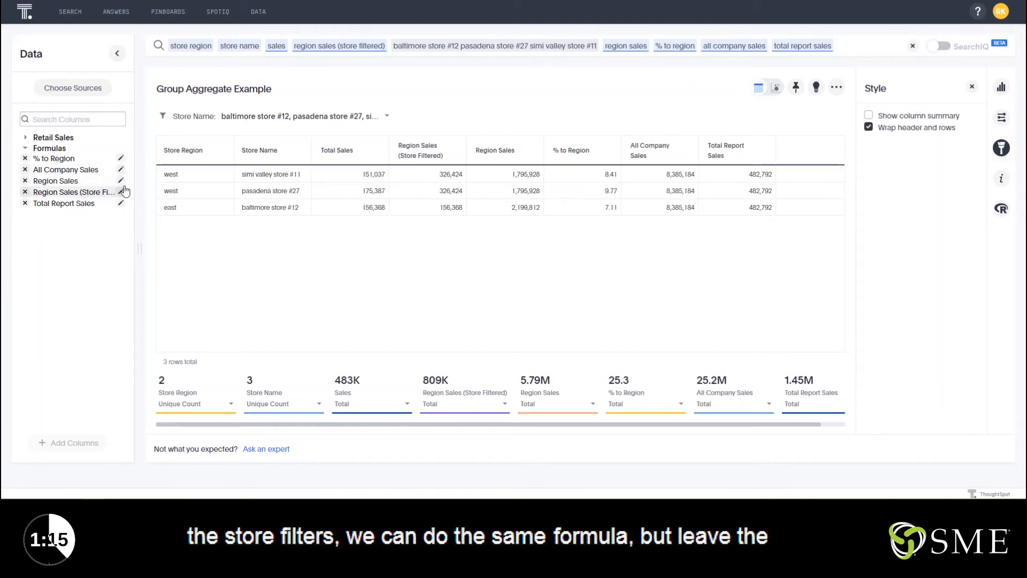
click(121, 181)
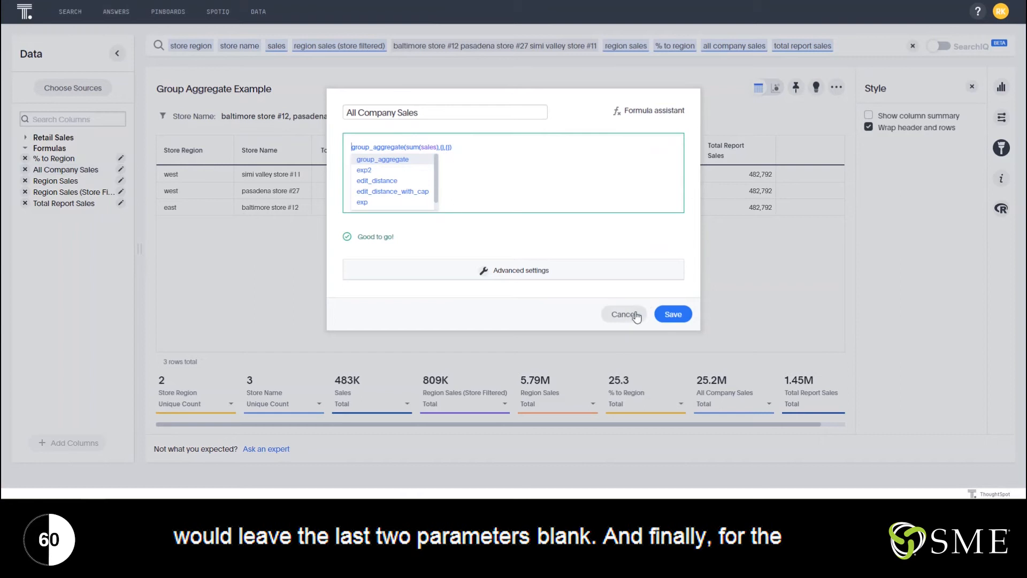
Step: Close the All Company Sales and Total Report Sales formulas without changes
click(624, 313)
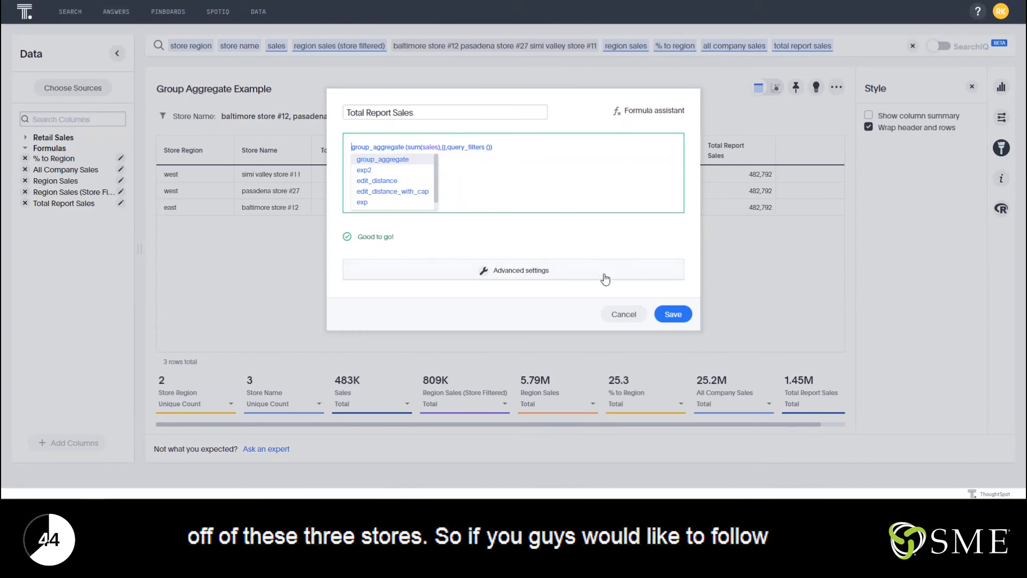
click(672, 313)
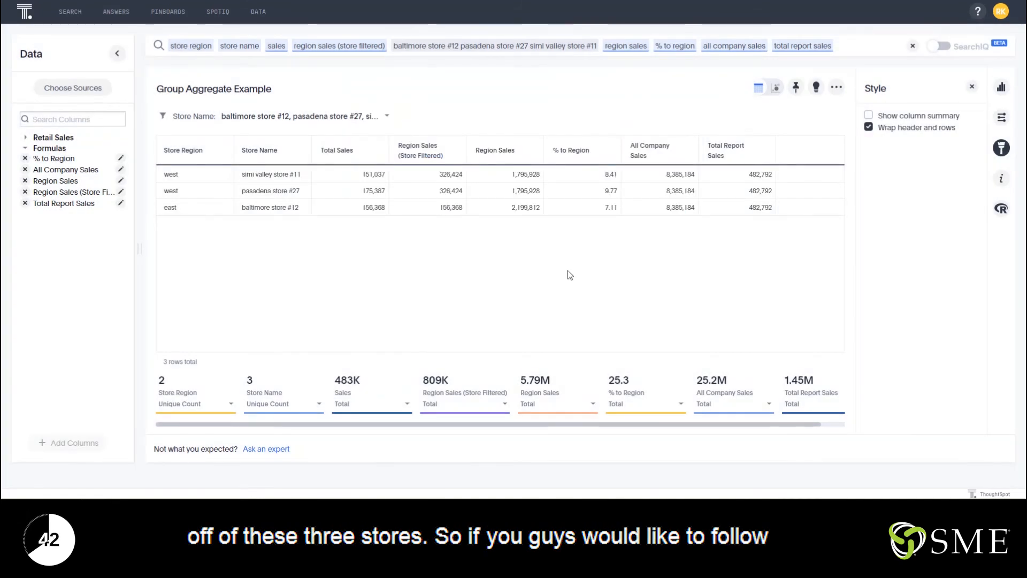